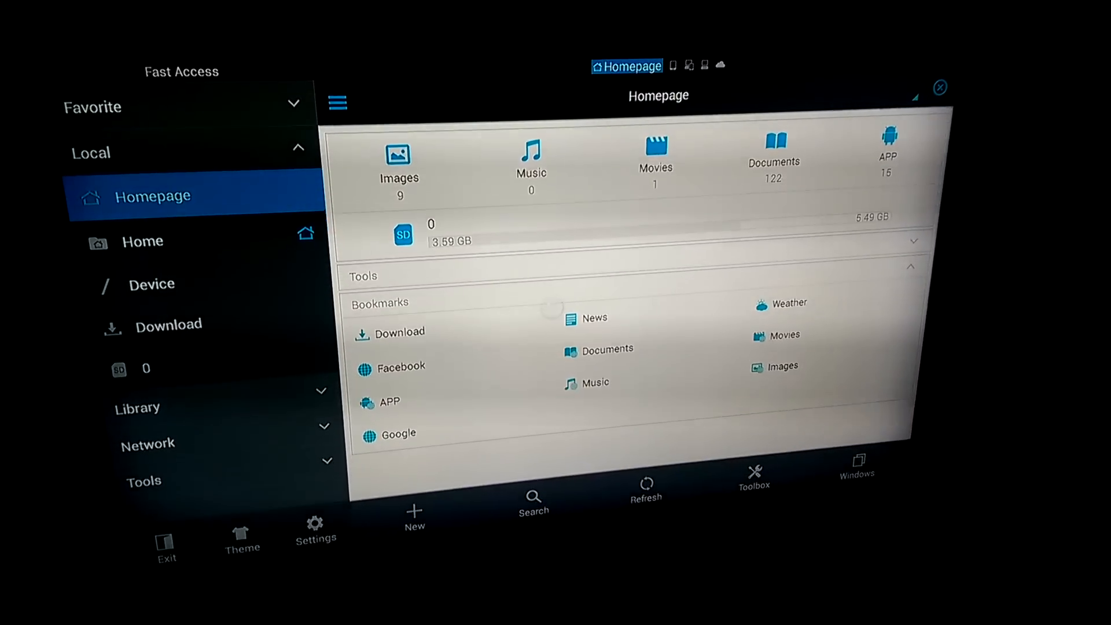
Show the local sdcard home folder via Home under Local in Fast Access.
{"action": "left_click", "coordinate": [141, 241]}
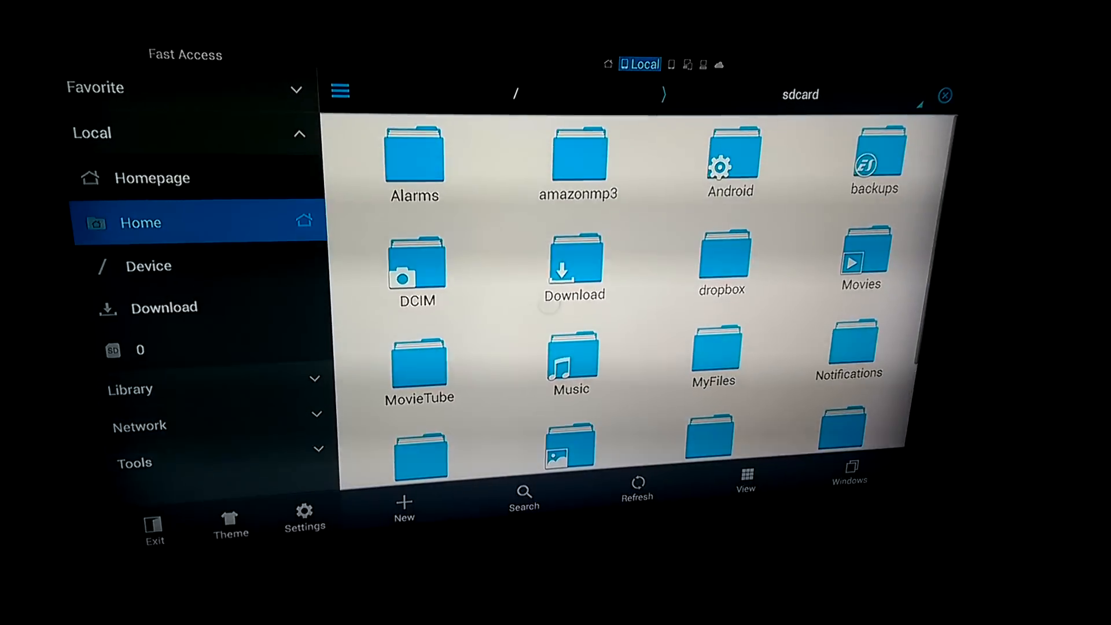
Go into sdcard/Android/data and mark the com.semperpax.spmc folder (1 of 8).
{"action": "left_click", "coordinate": [732, 160]}
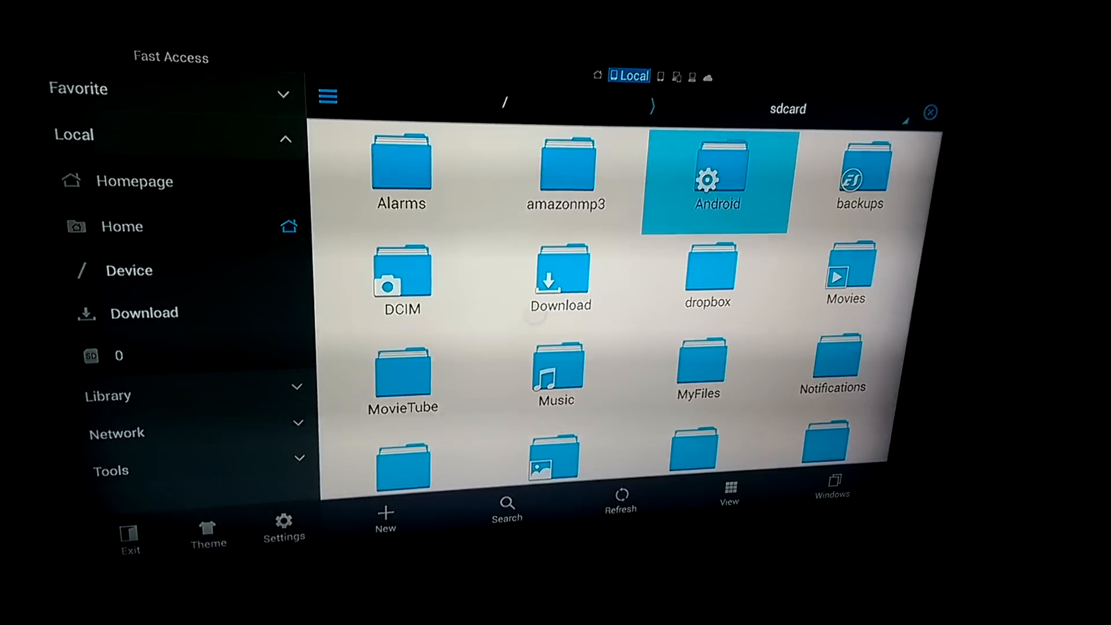
{"action": "double_click", "coordinate": [716, 177]}
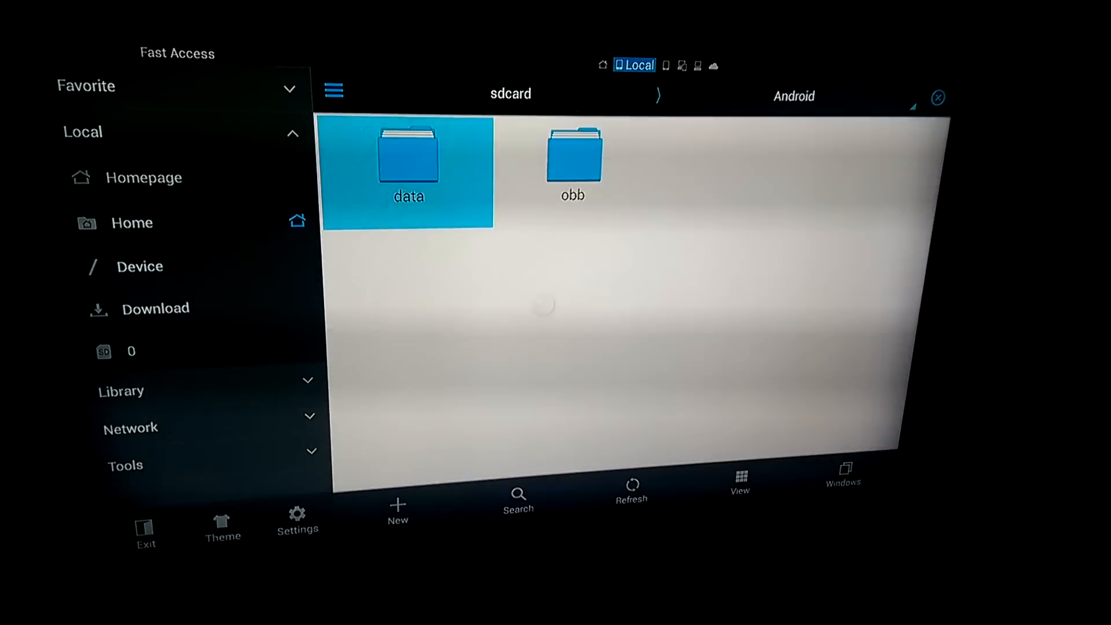
{"action": "double_click", "coordinate": [408, 163]}
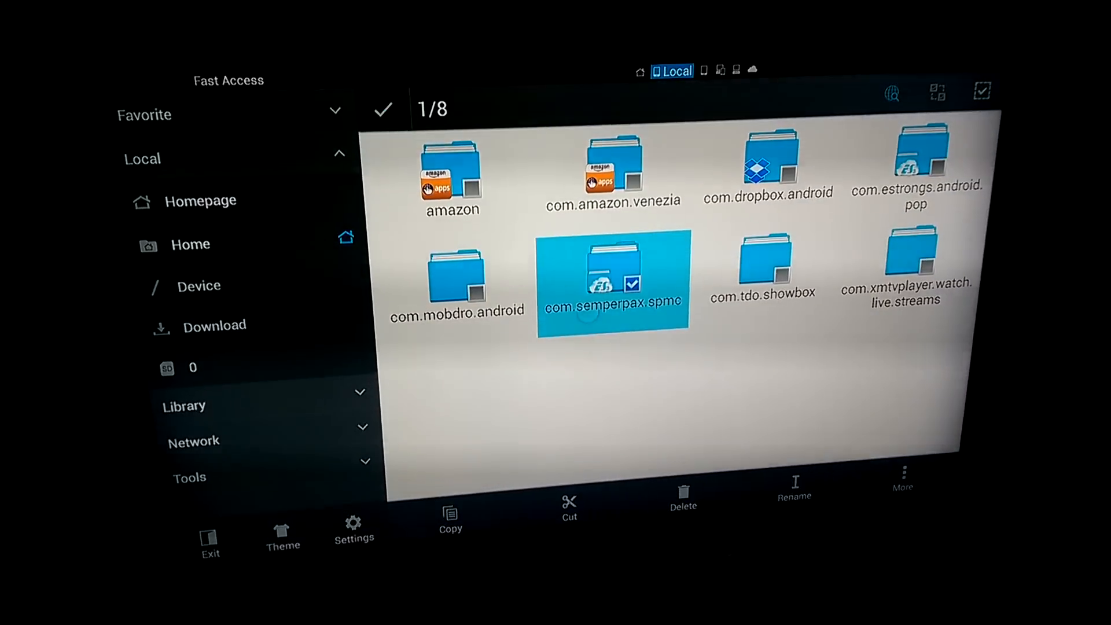
Copy the marked com.semperpax.spmc folder so it is held for pasting.
{"action": "left_click", "coordinate": [569, 501]}
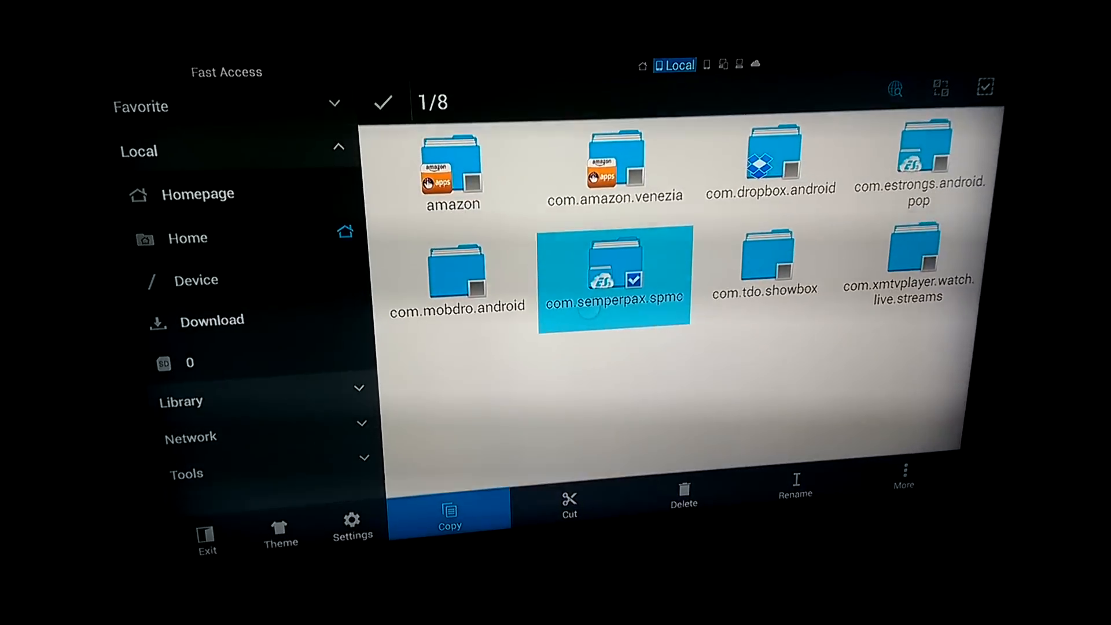
{"action": "left_click", "coordinate": [451, 517]}
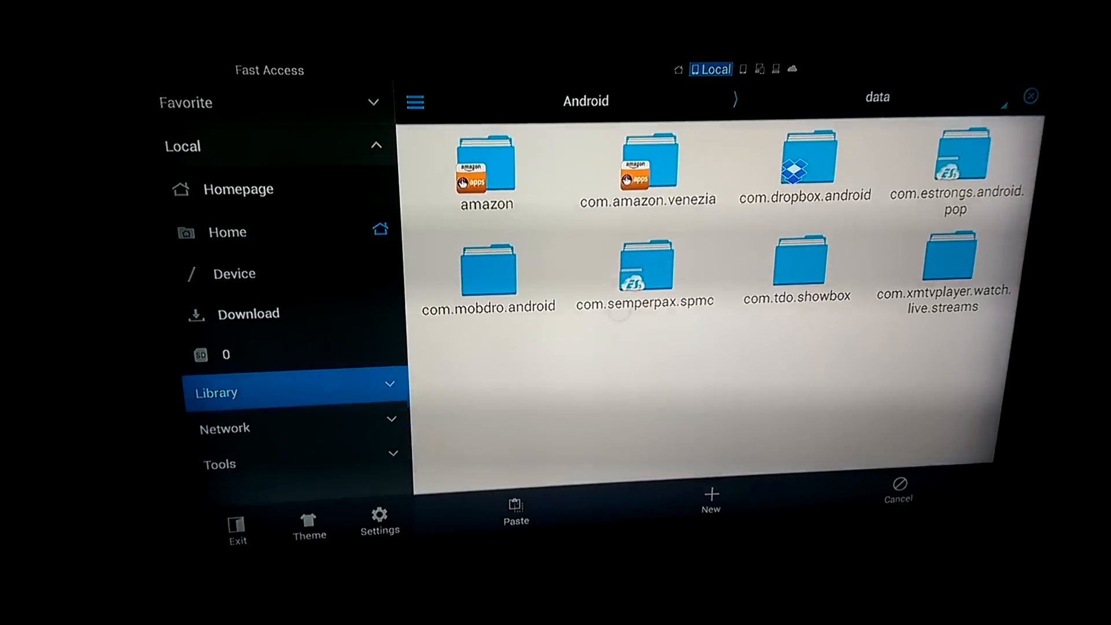
Switch to the Cloud network location and highlight the linked Dropbox account.
{"action": "left_click", "coordinate": [224, 429]}
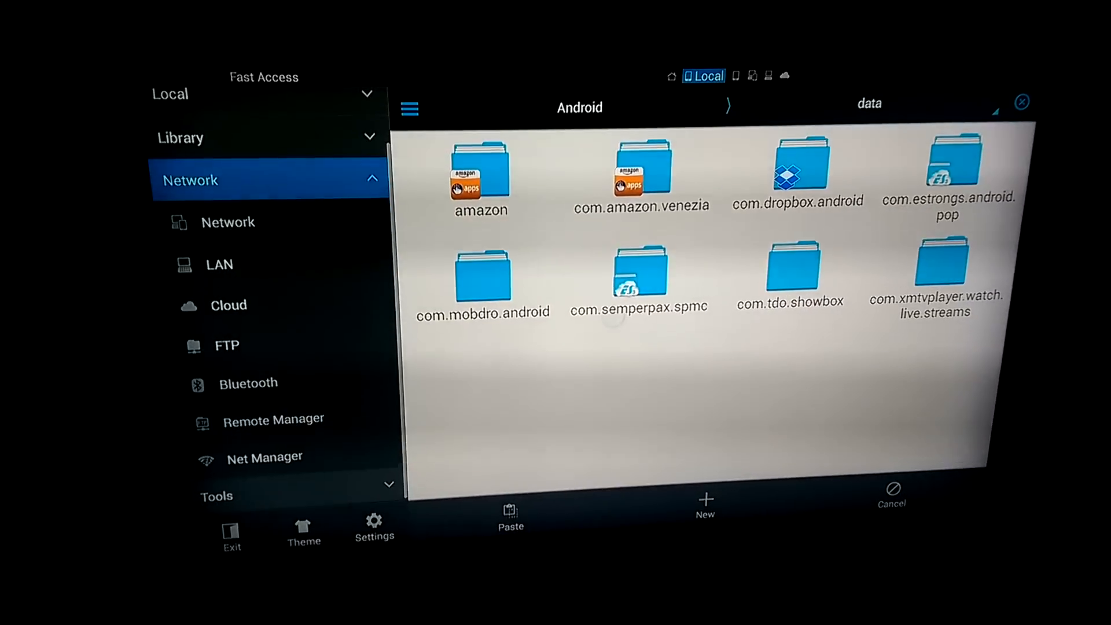
{"action": "left_click", "coordinate": [220, 263]}
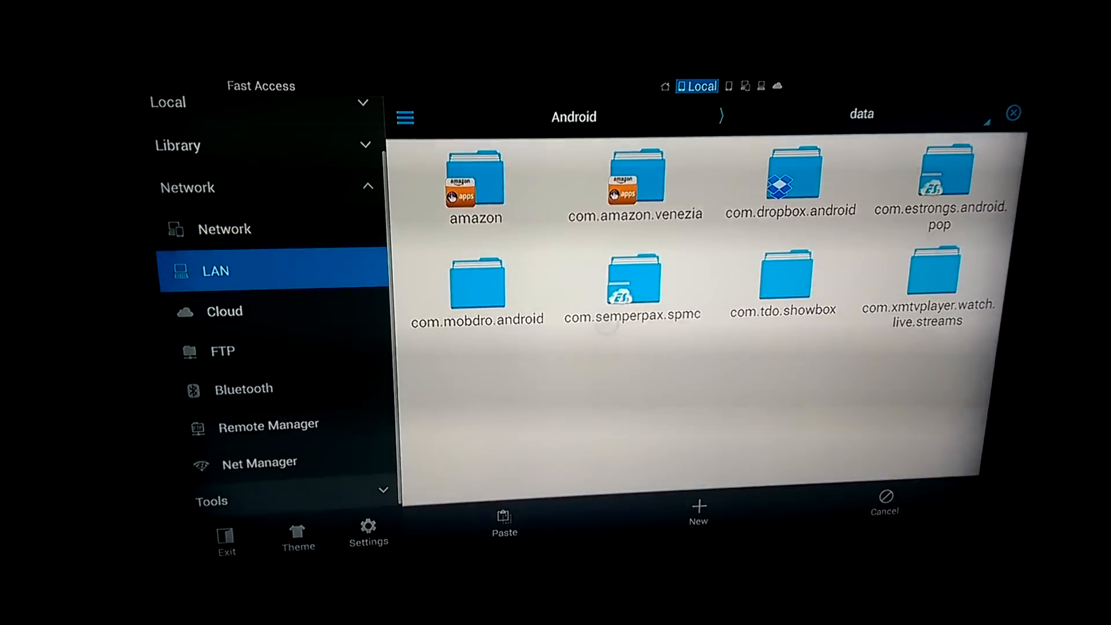
{"action": "left_click", "coordinate": [224, 310]}
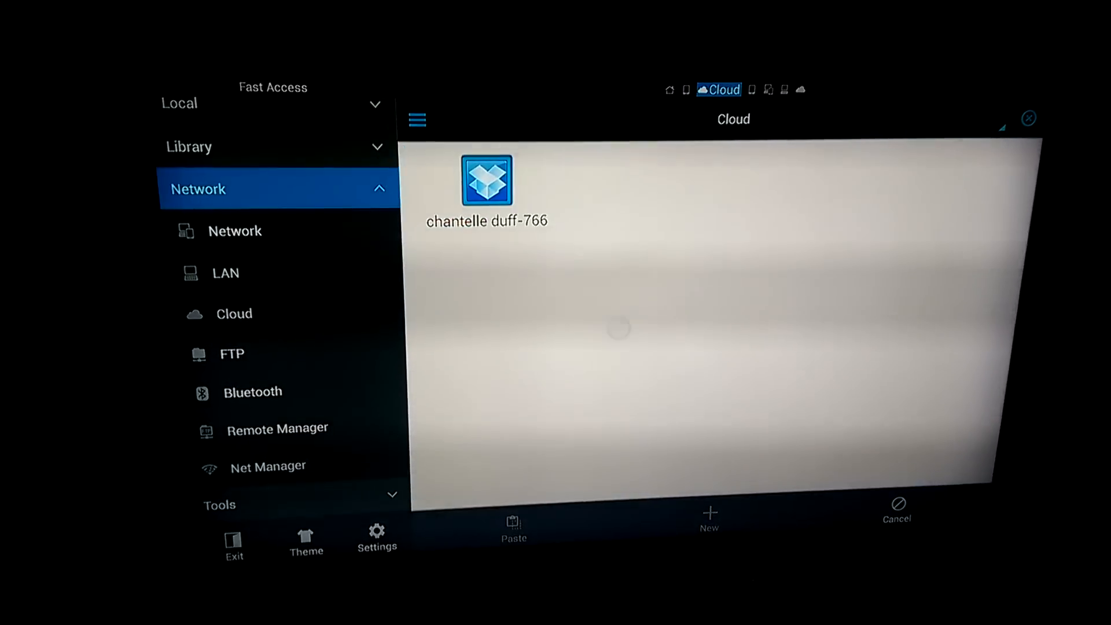
{"action": "left_click", "coordinate": [220, 504]}
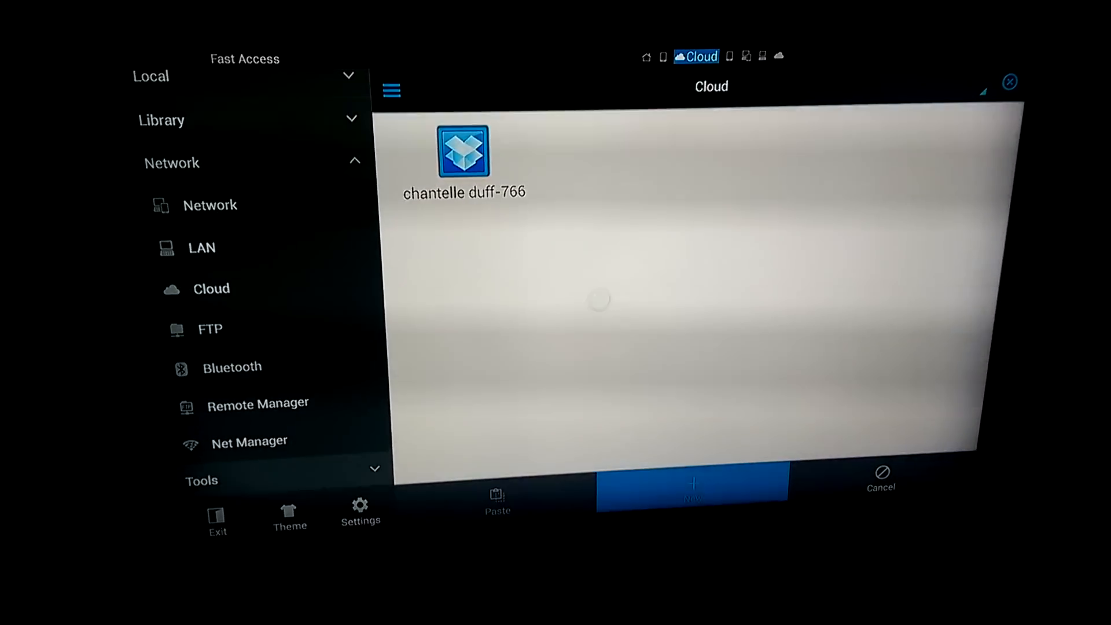
{"action": "left_click", "coordinate": [250, 440]}
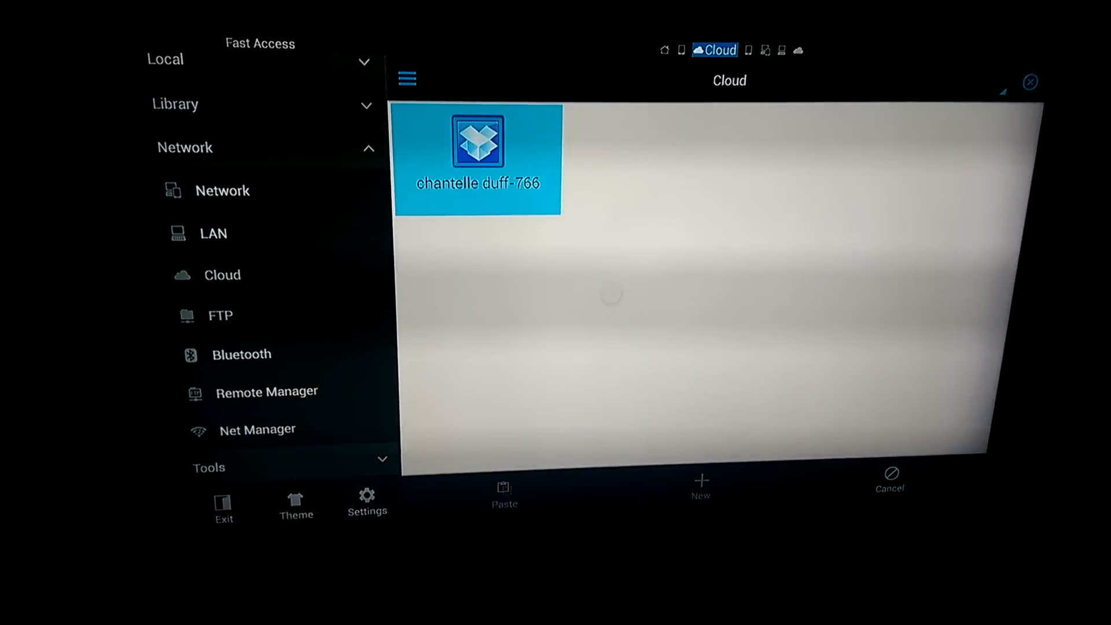
Paste the SPMC folder into the Dropbox account, starting the 1475-item copy dialog.
{"action": "double_click", "coordinate": [476, 160]}
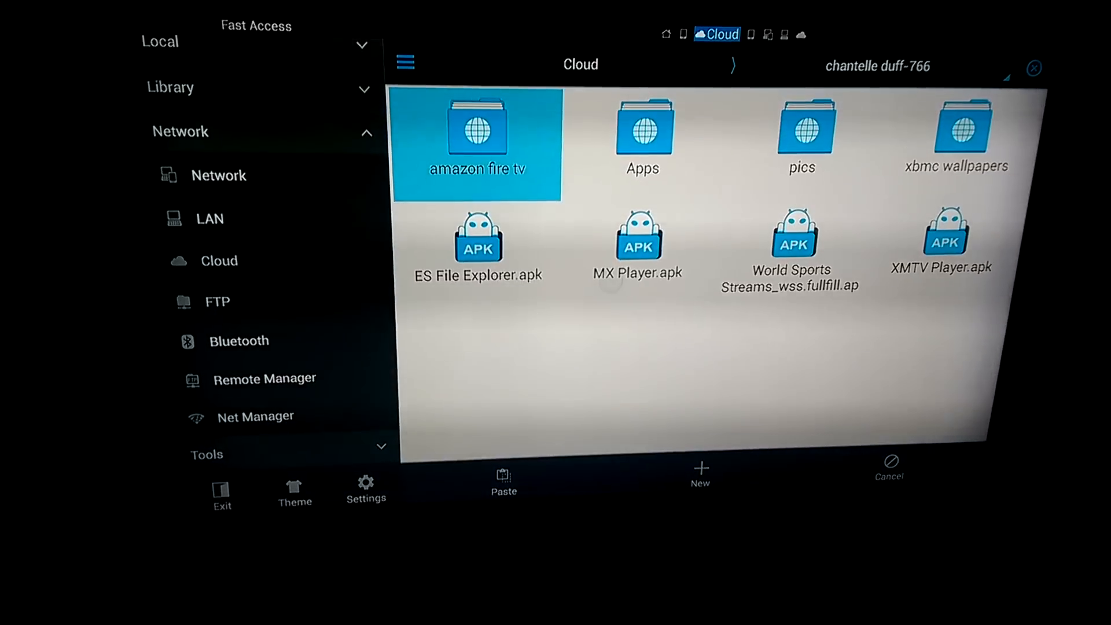
{"action": "left_click", "coordinate": [476, 241]}
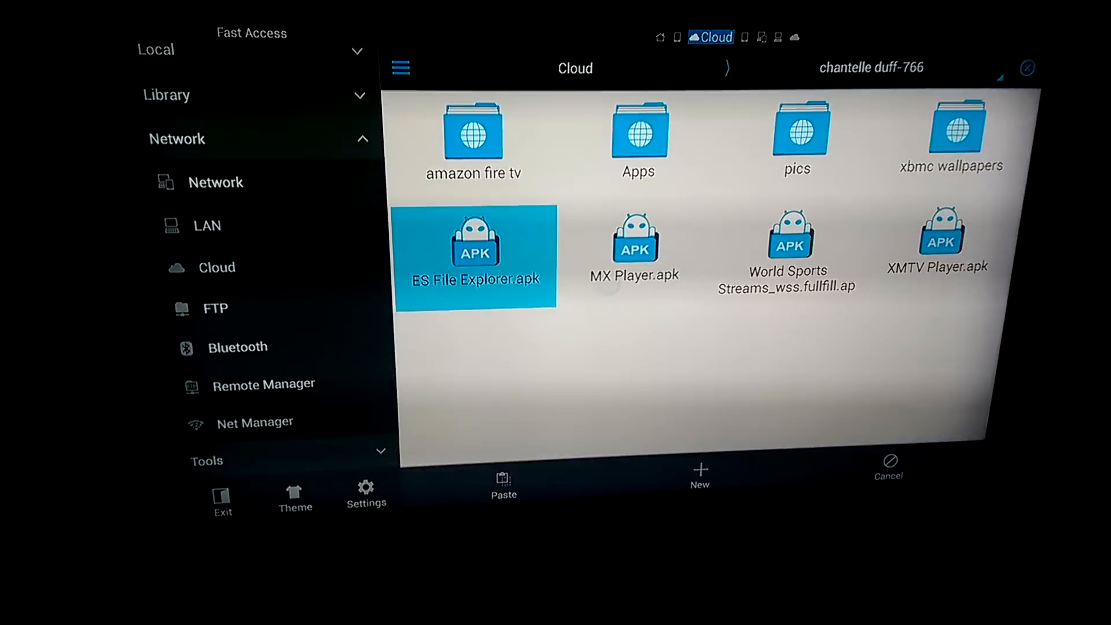
{"action": "left_click", "coordinate": [241, 346]}
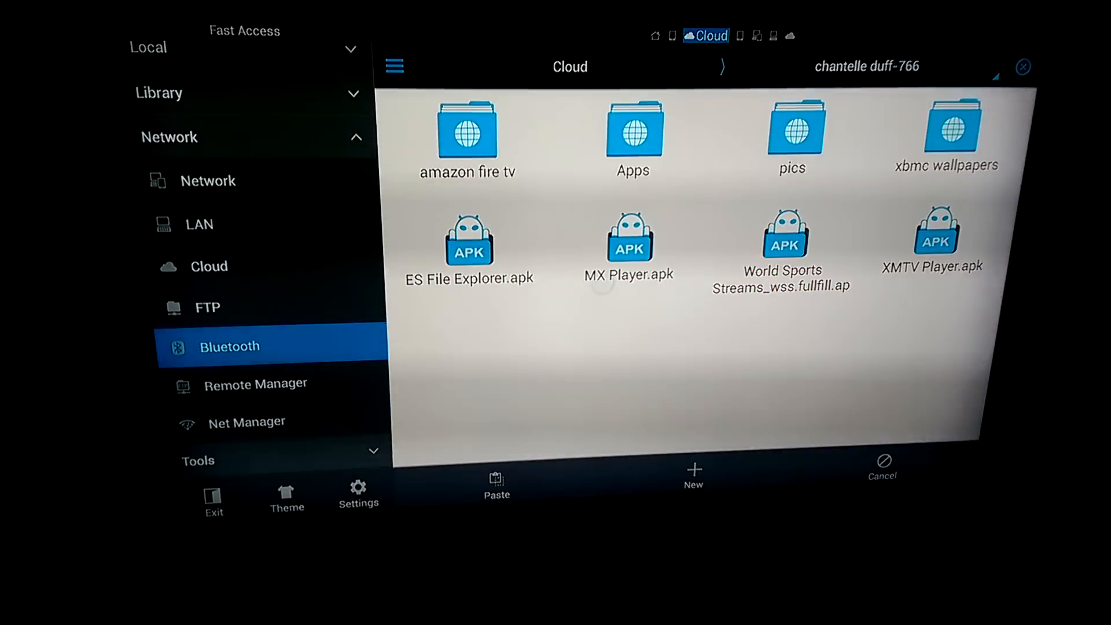
{"action": "left_click", "coordinate": [358, 496]}
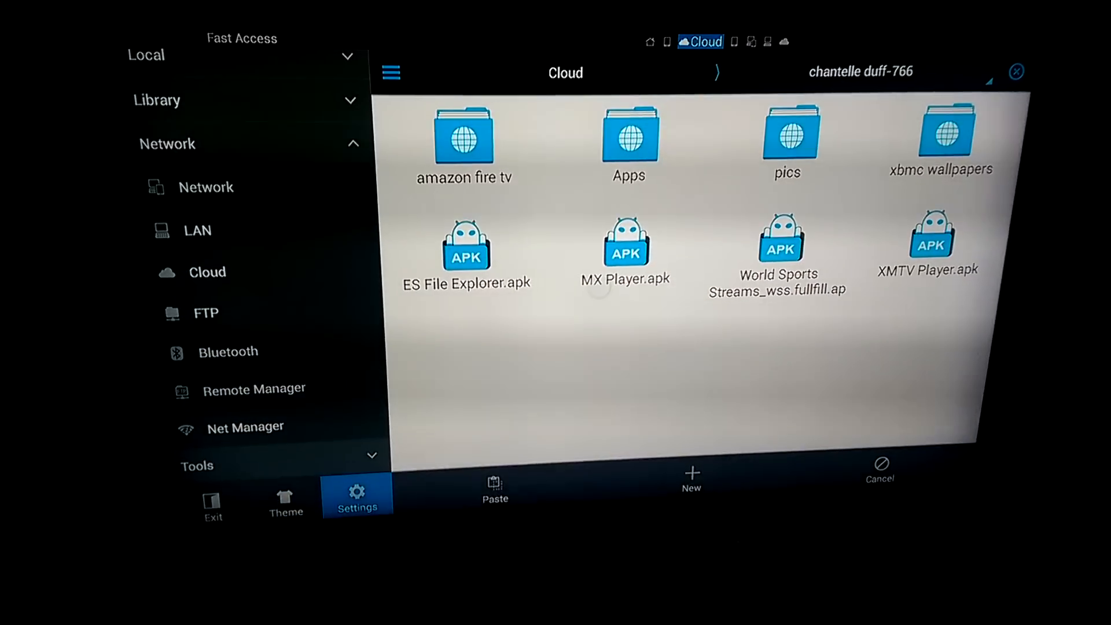
{"action": "left_click", "coordinate": [494, 488]}
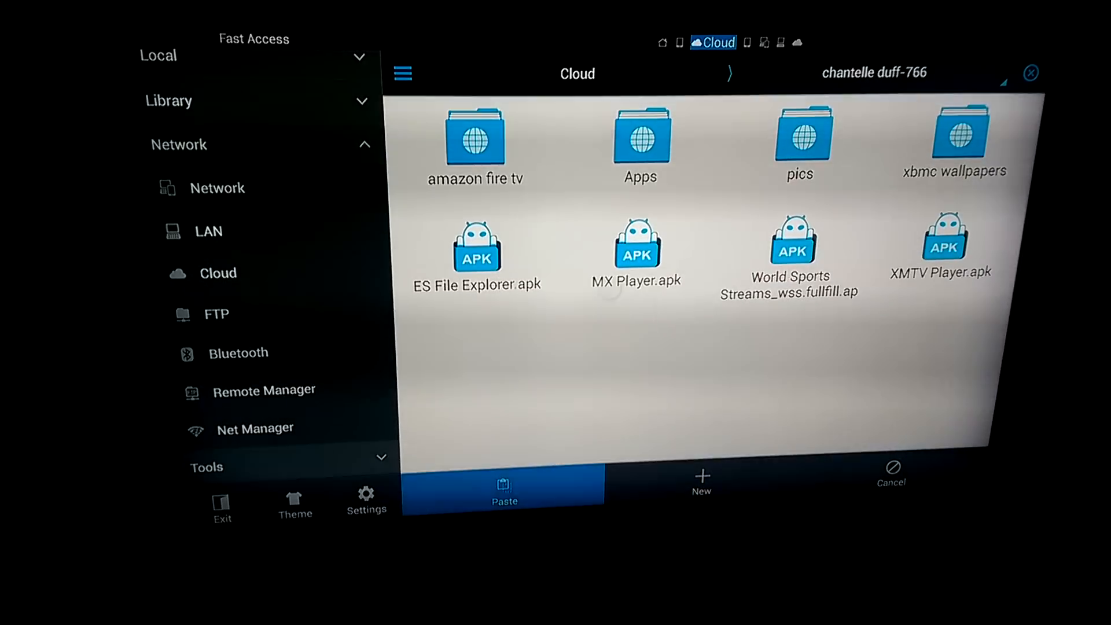
{"action": "left_click", "coordinate": [504, 488]}
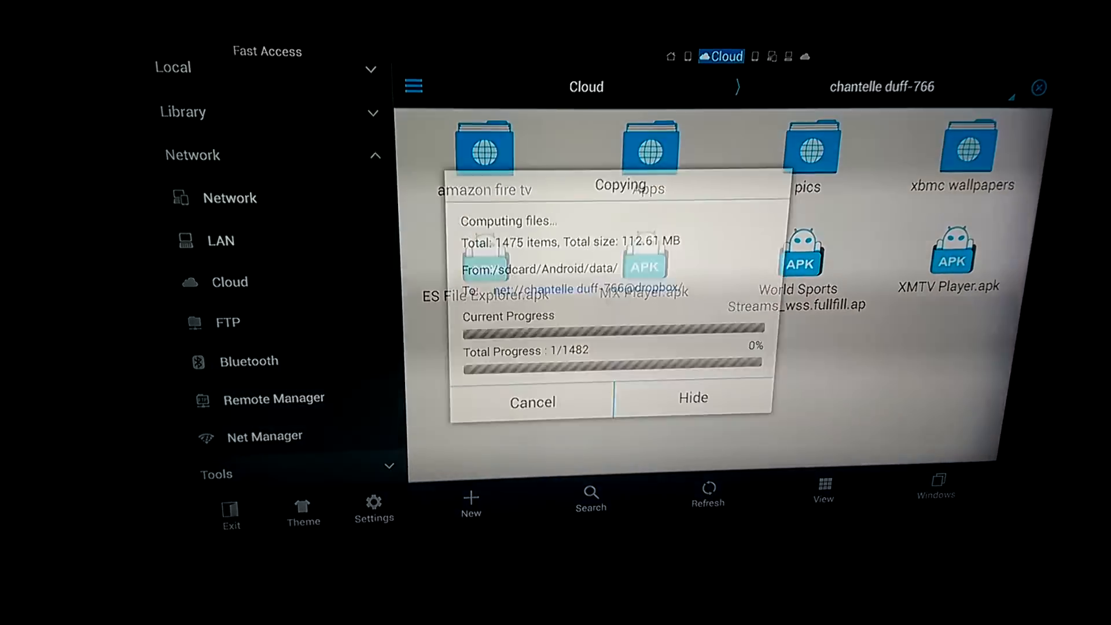